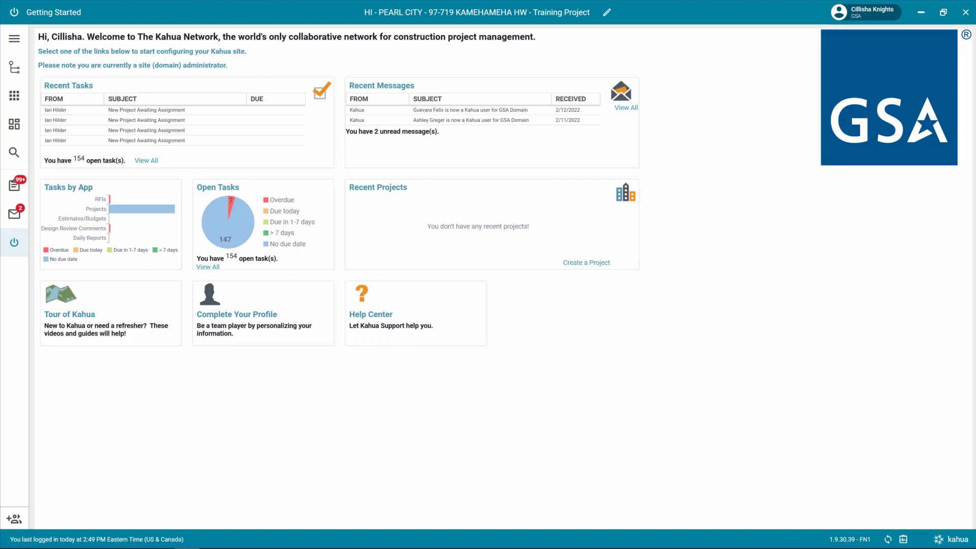
pyautogui.moveTo(793, 3)
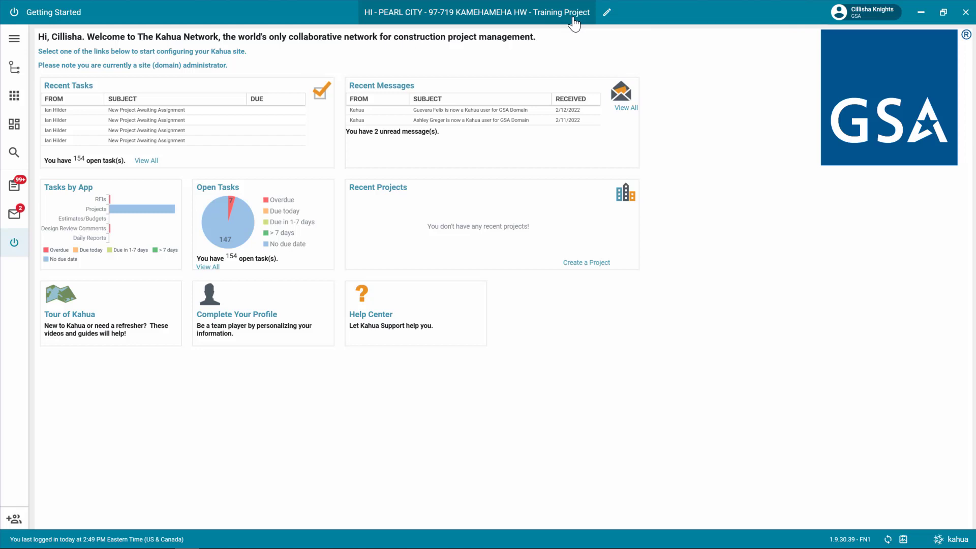
pyautogui.moveTo(14, 95)
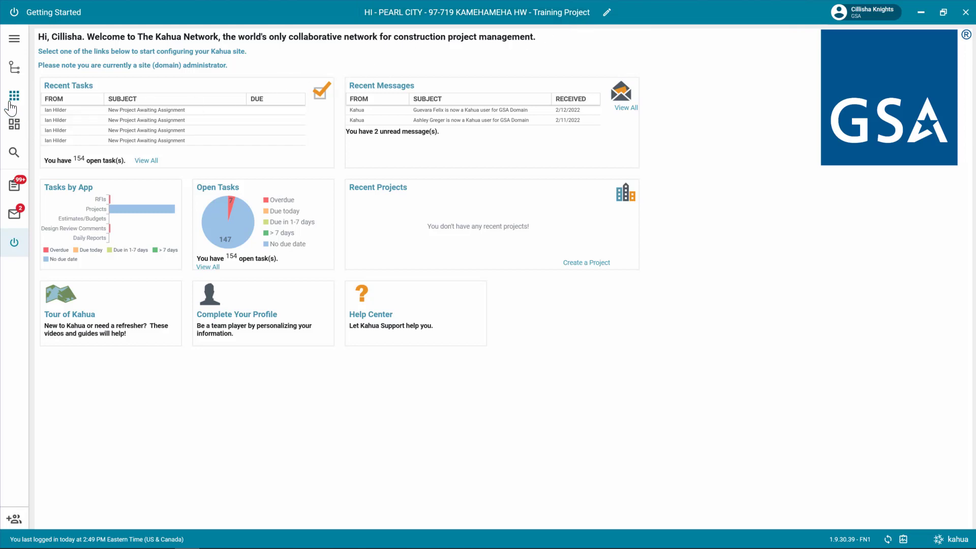
# - Launch File Manager from the Apps menu's Recent list
pyautogui.click(14, 95)
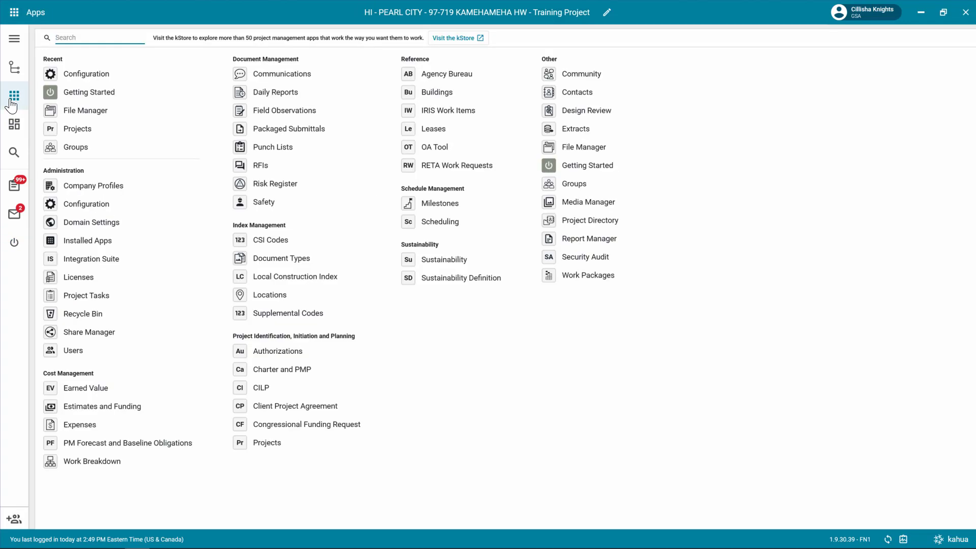
pyautogui.moveTo(88, 92)
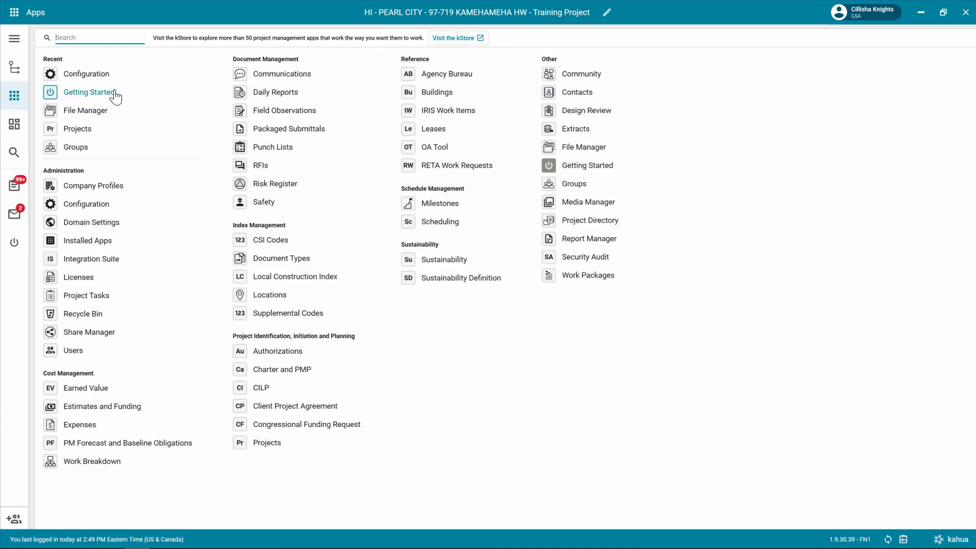
pyautogui.click(86, 110)
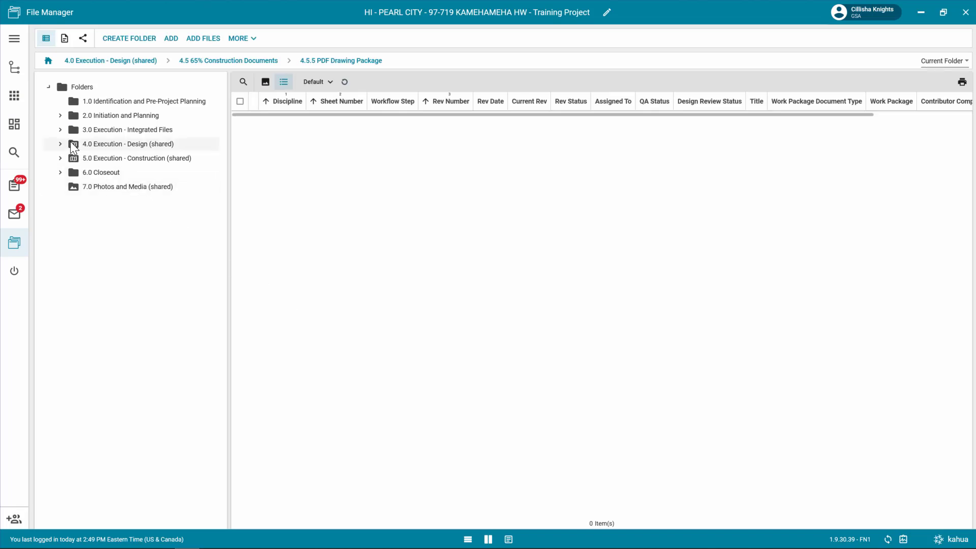
# - Expand 4.0 Execution - Design (shared) and 4.5 65% Construction Documents, then select 4.5.5 PDF Drawing Package
pyautogui.click(61, 144)
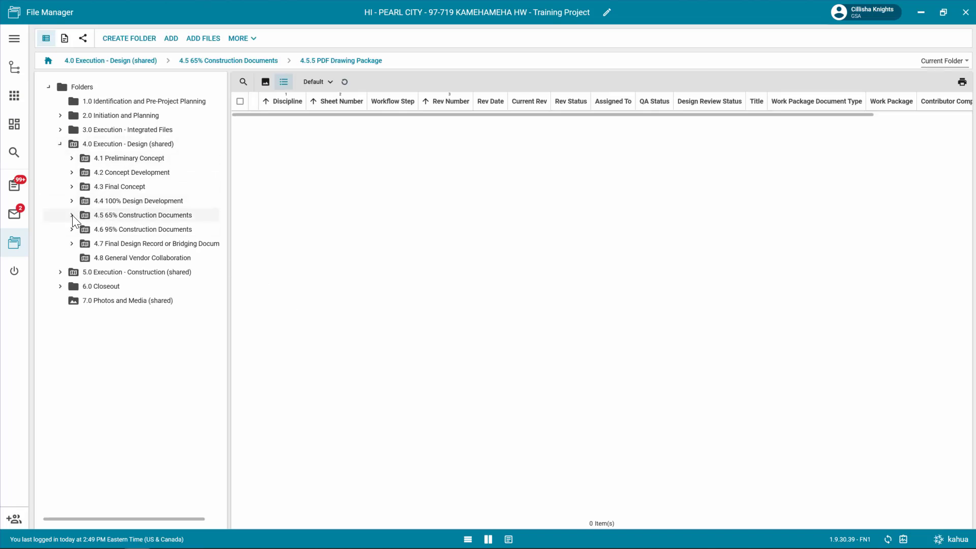
pyautogui.click(71, 214)
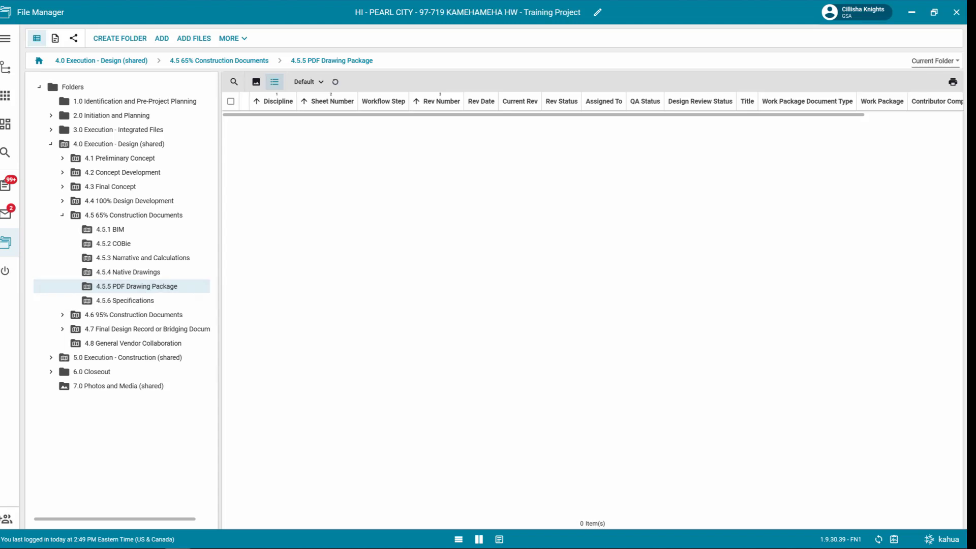
pyautogui.click(194, 38)
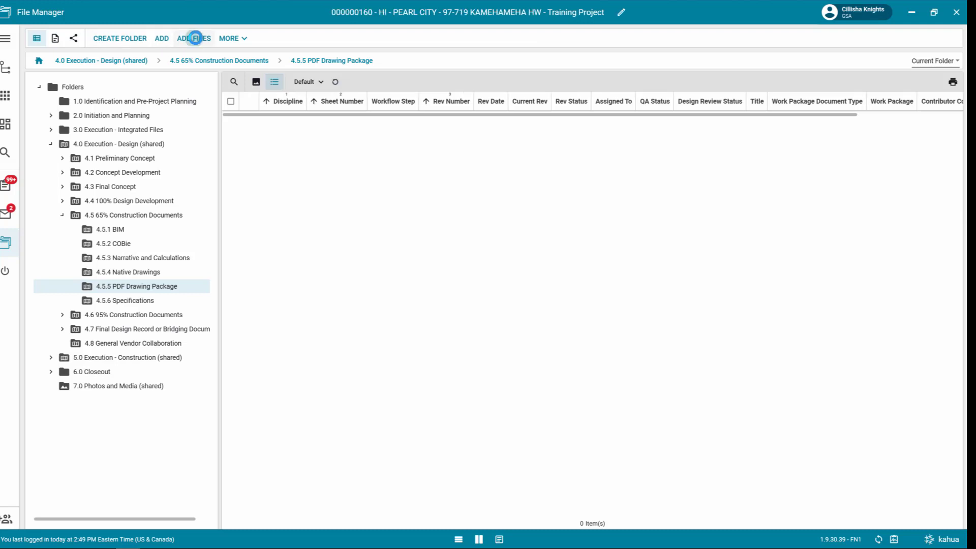
# - Add Package.2.pdf and Package.3.pdf from Design Review to the folder
pyautogui.click(194, 38)
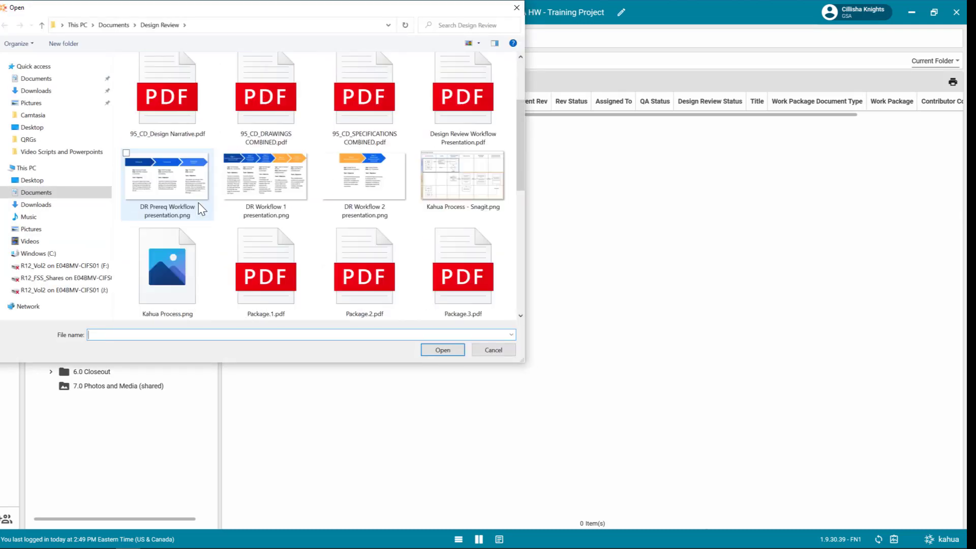
pyautogui.scroll(-3)
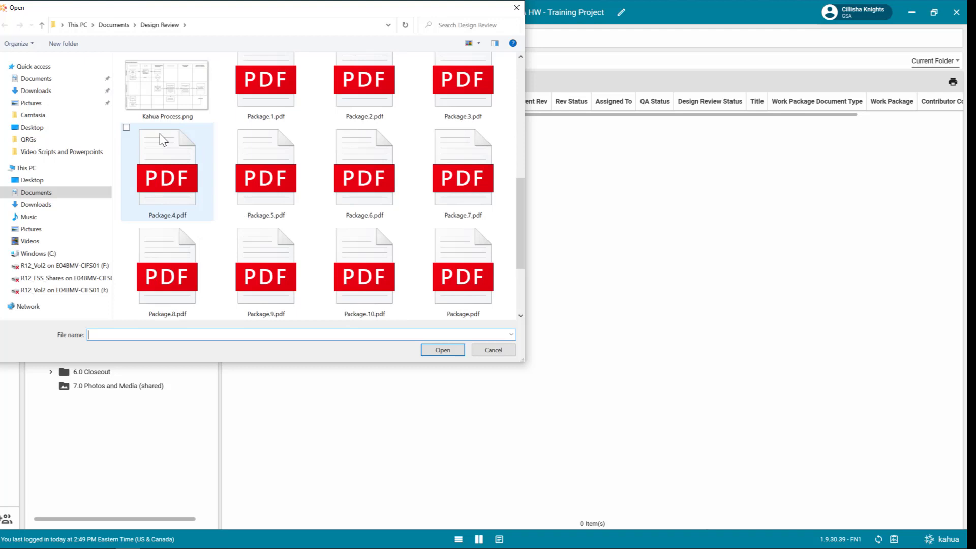
pyautogui.scroll(3)
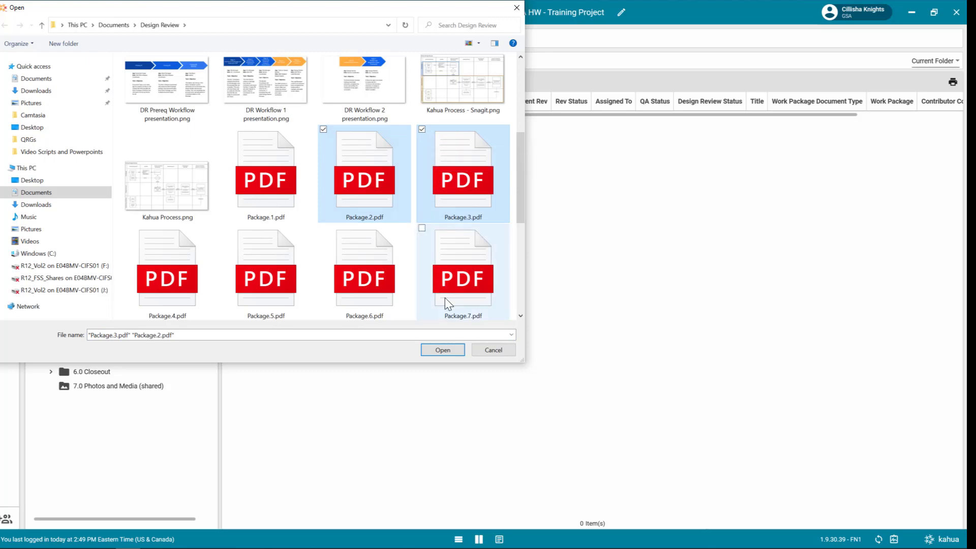
pyautogui.click(443, 350)
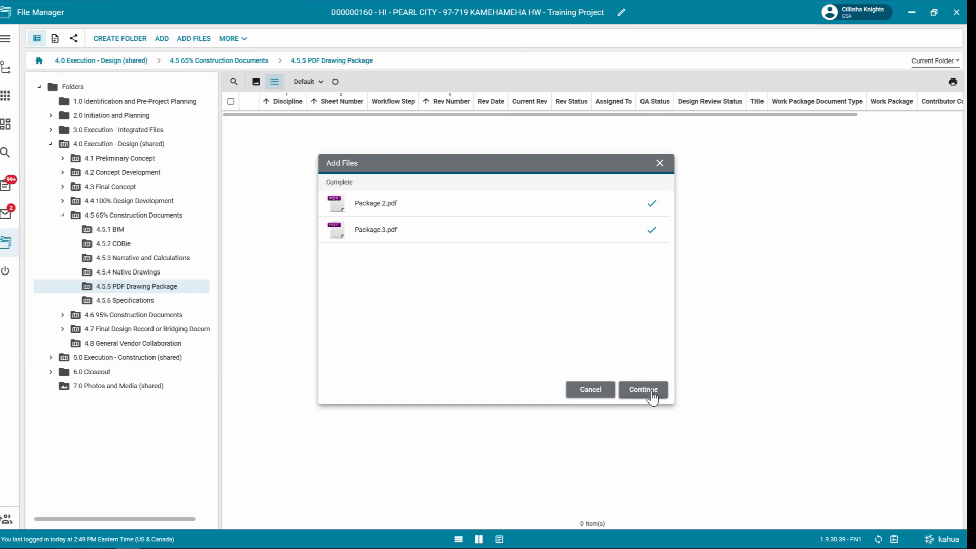
# - Analyze both PDFs using title block info from the GSA Template into working folder 12-FEB-2022
pyautogui.click(643, 389)
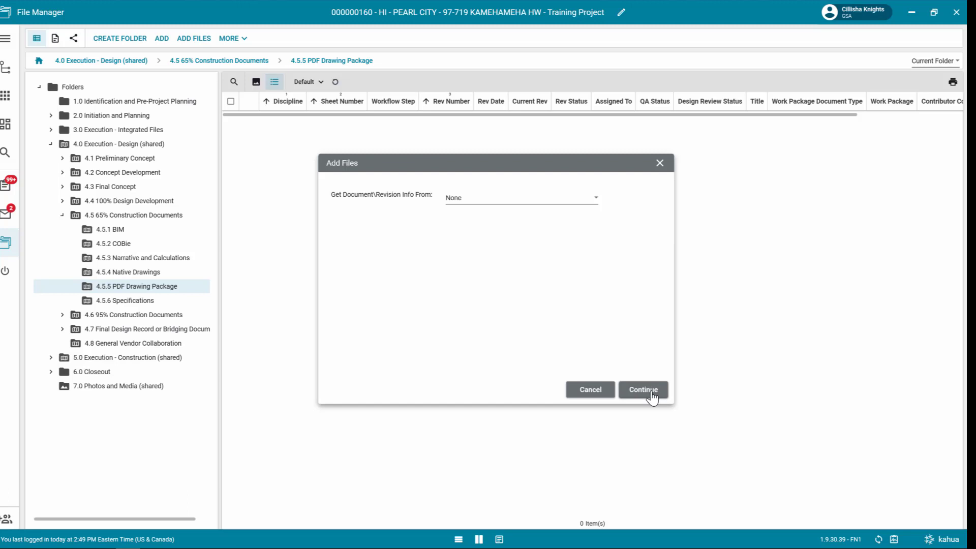
pyautogui.moveTo(498, 207)
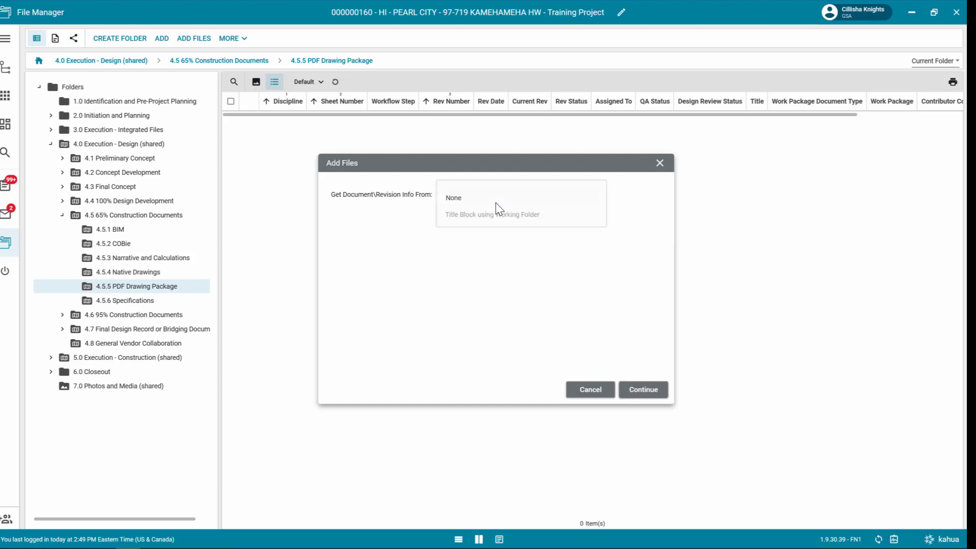
pyautogui.click(491, 214)
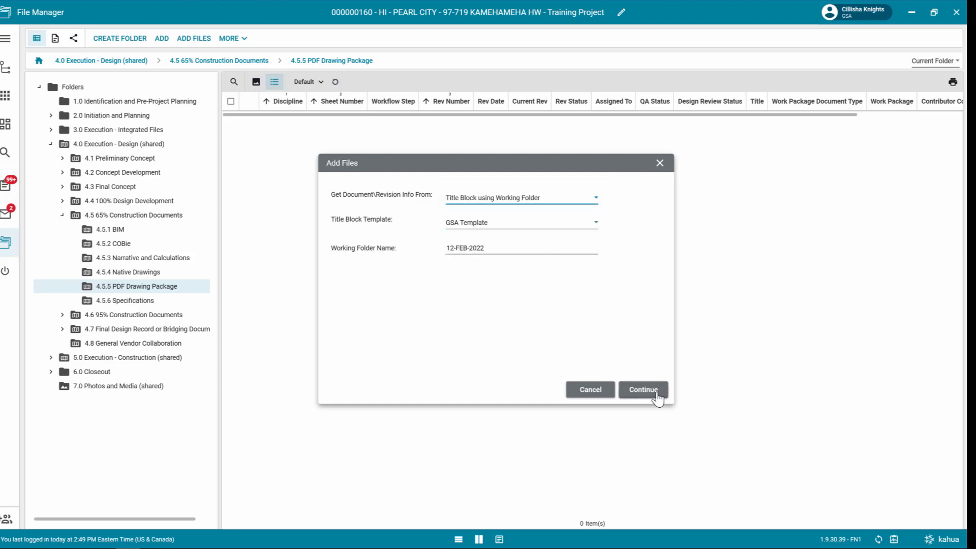
pyautogui.moveTo(475, 223)
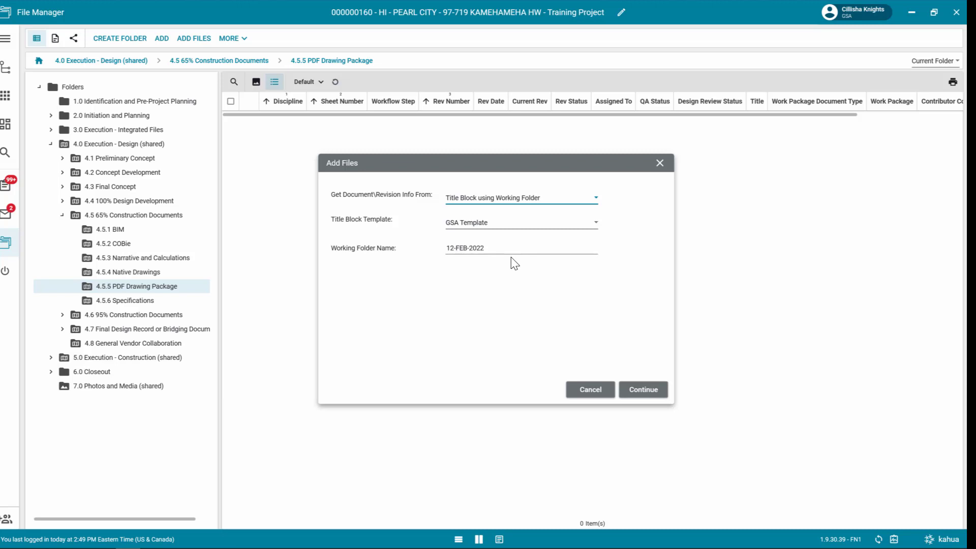
pyautogui.click(643, 390)
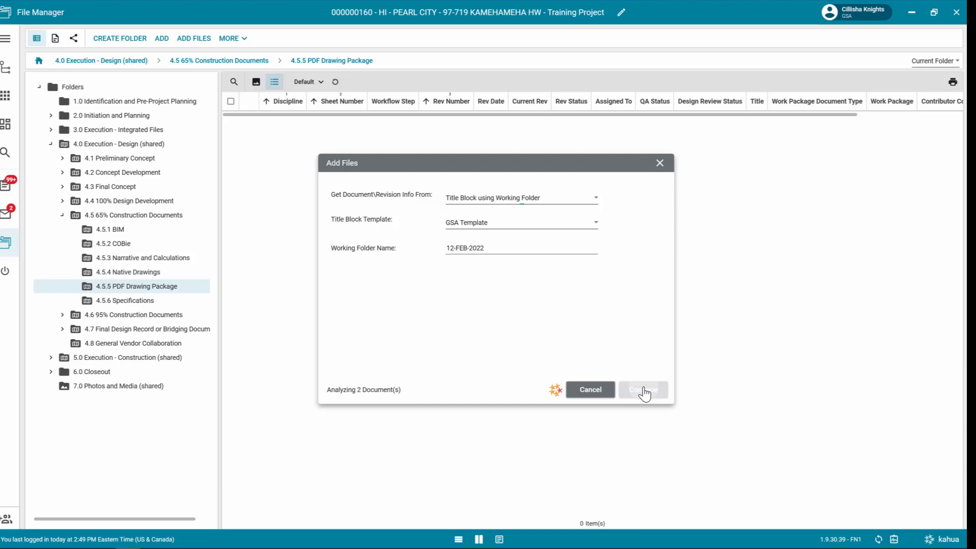
pyautogui.click(643, 389)
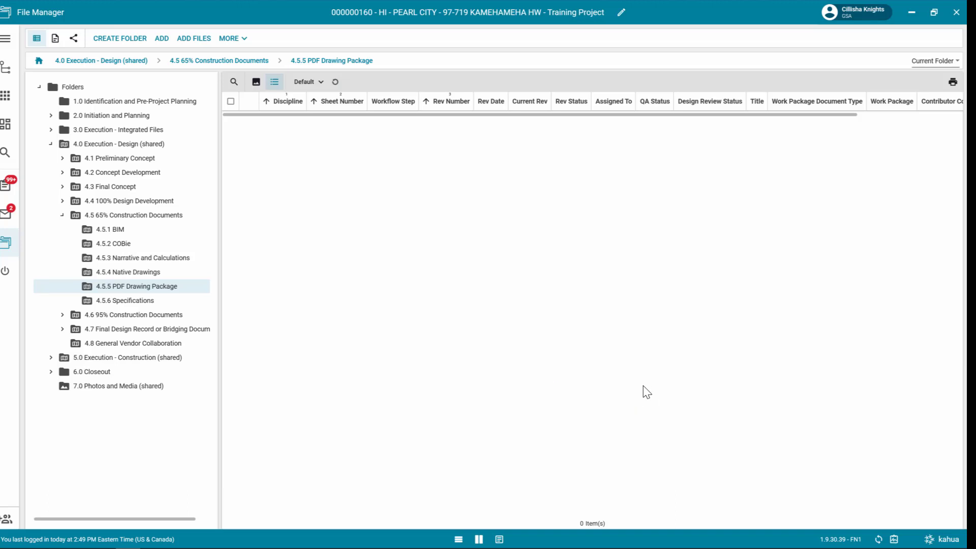
pyautogui.moveTo(130, 300)
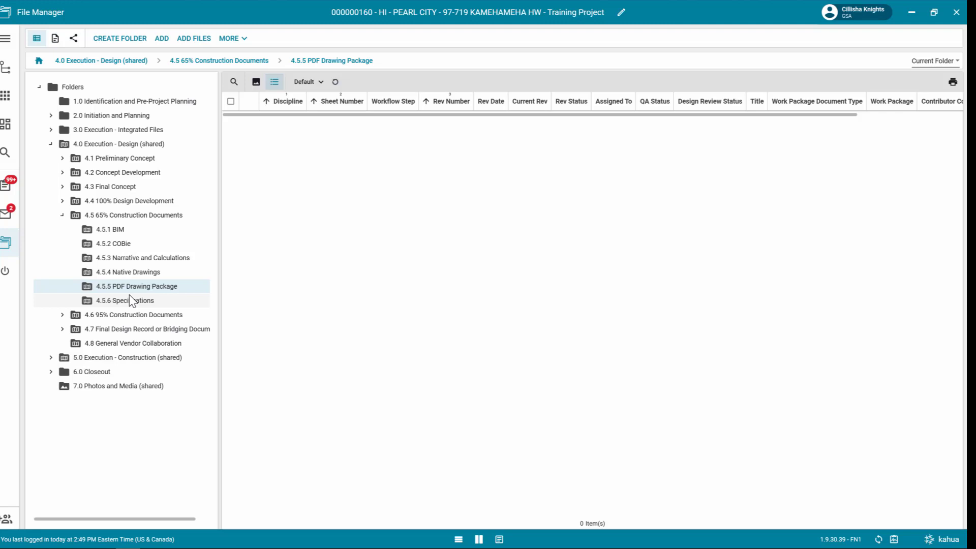
# - Open the 12-FEB-2022 subfolder and select both listed PDFs
pyautogui.click(73, 285)
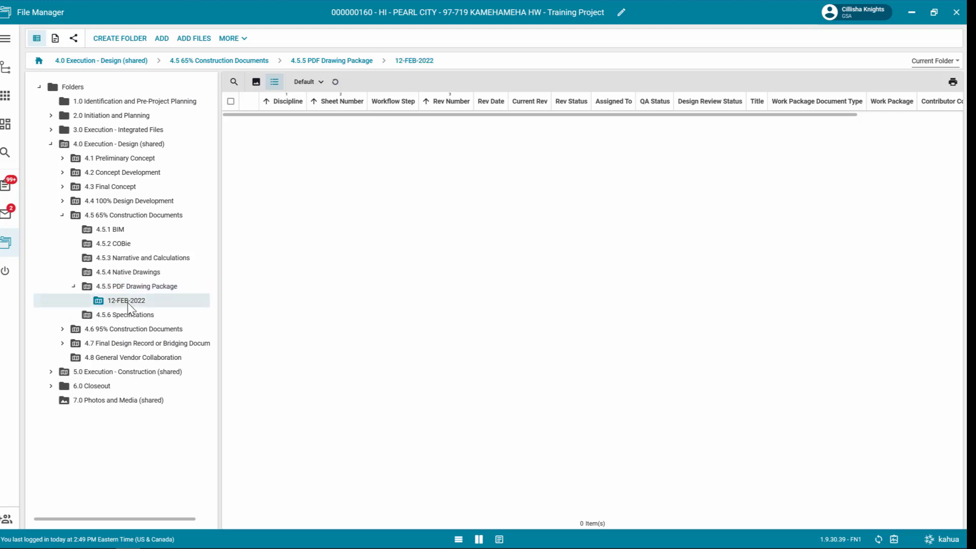
pyautogui.click(125, 301)
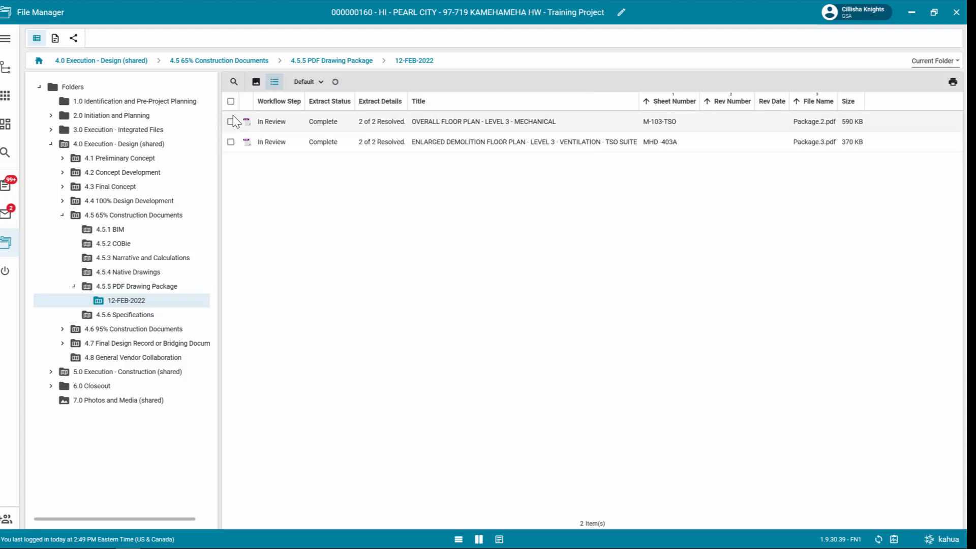
pyautogui.click(230, 101)
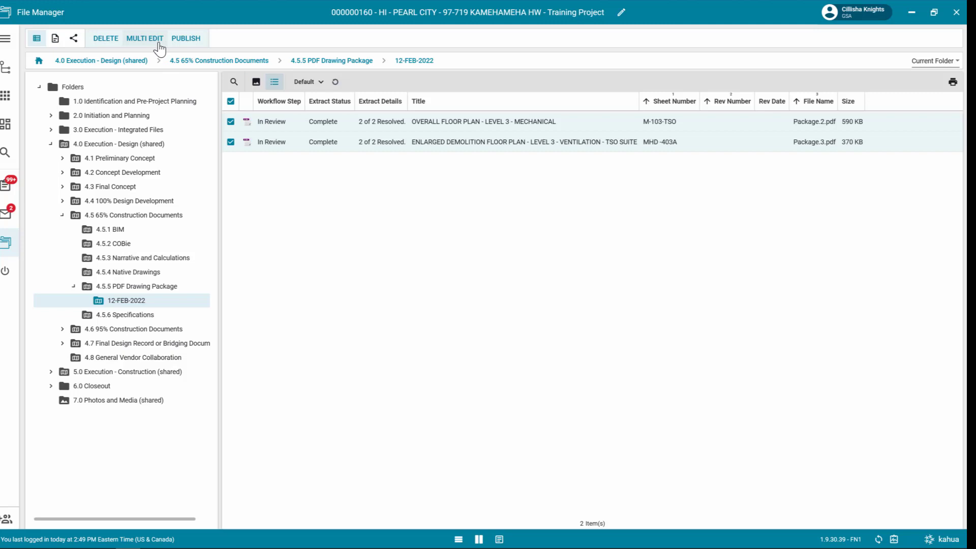
# - In Multi Edit, set the first drawing's revision date to February 12
pyautogui.click(144, 38)
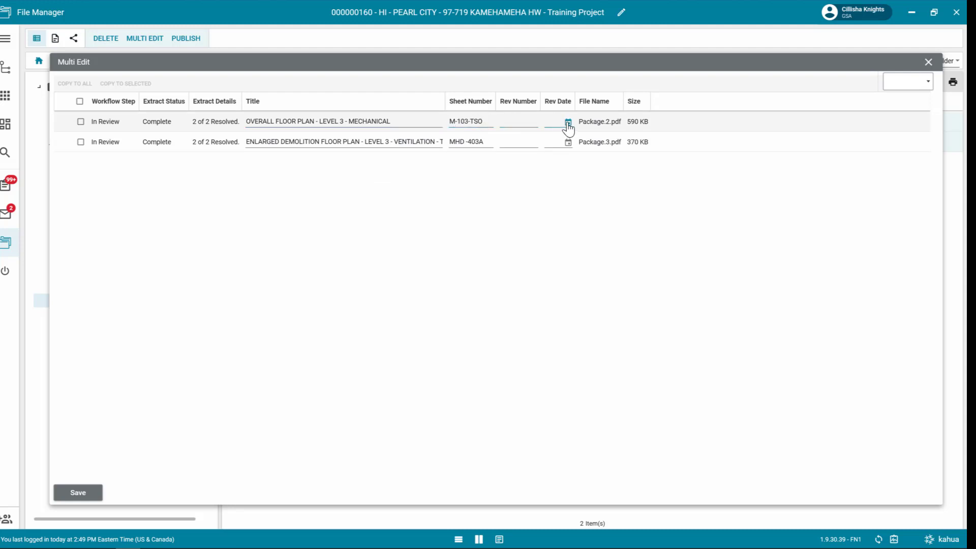
pyautogui.click(567, 122)
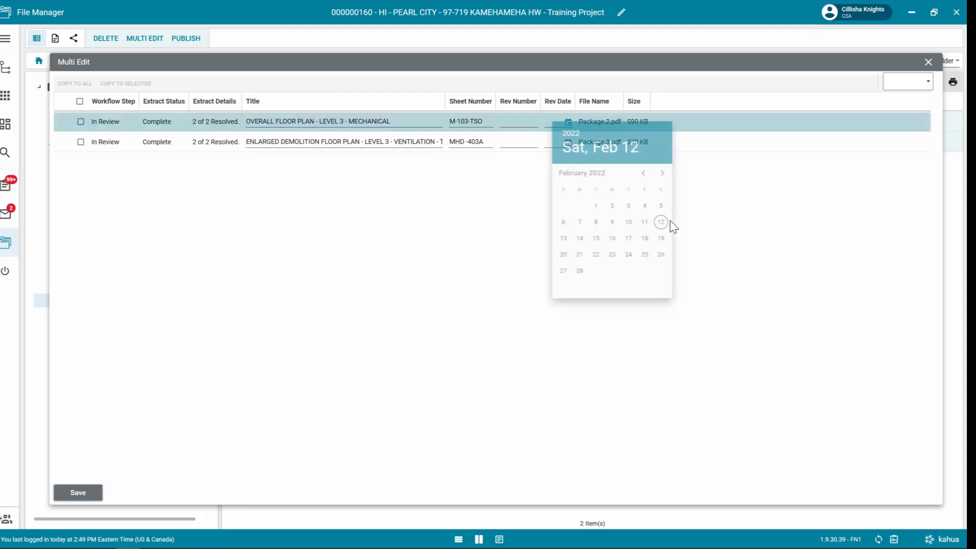
pyautogui.click(660, 221)
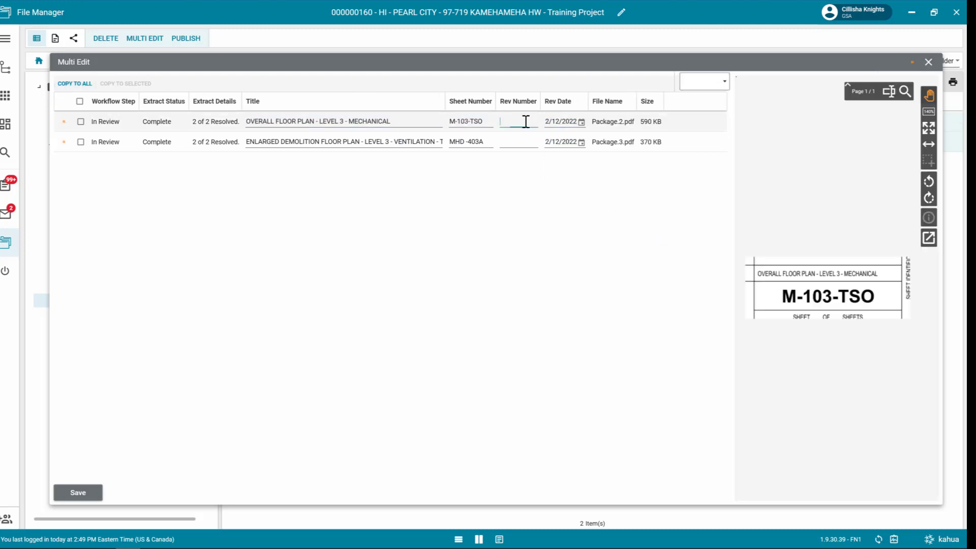
# - Enter Rev Number 001, copy it to both drawings, and save
pyautogui.write('00')
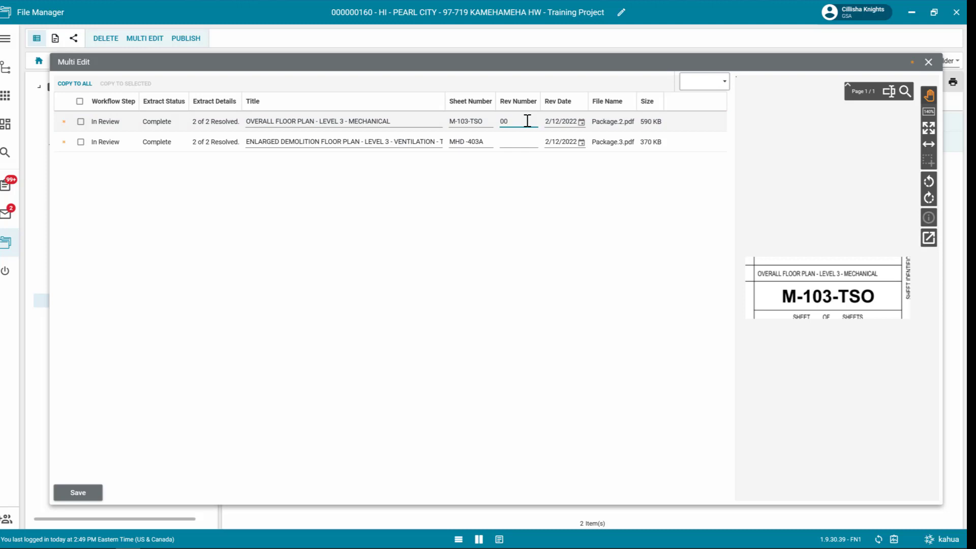
pyautogui.write('1')
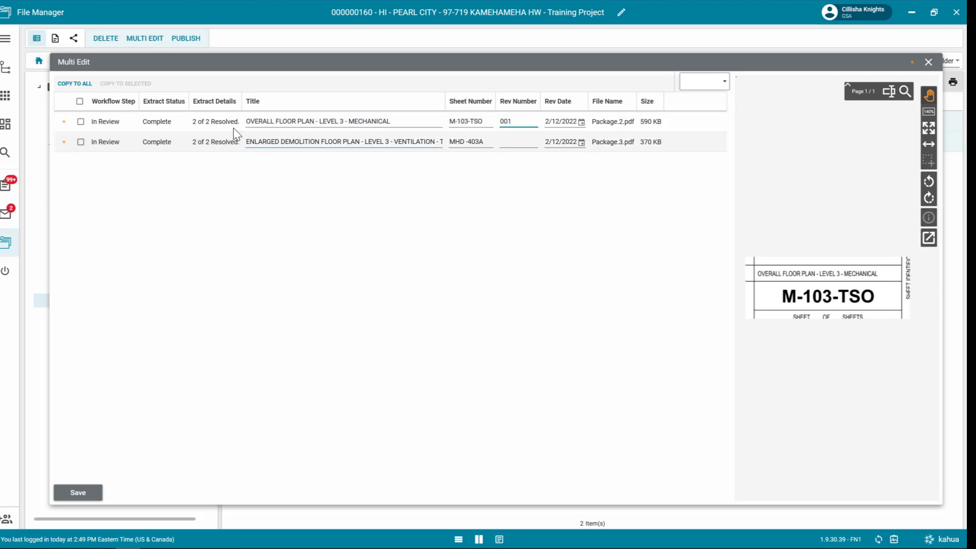
pyautogui.click(74, 84)
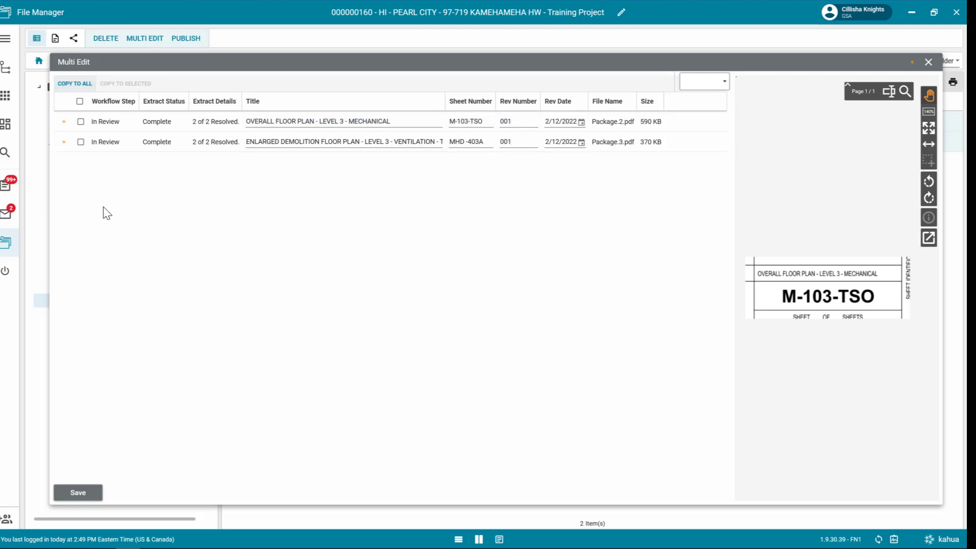
pyautogui.click(77, 493)
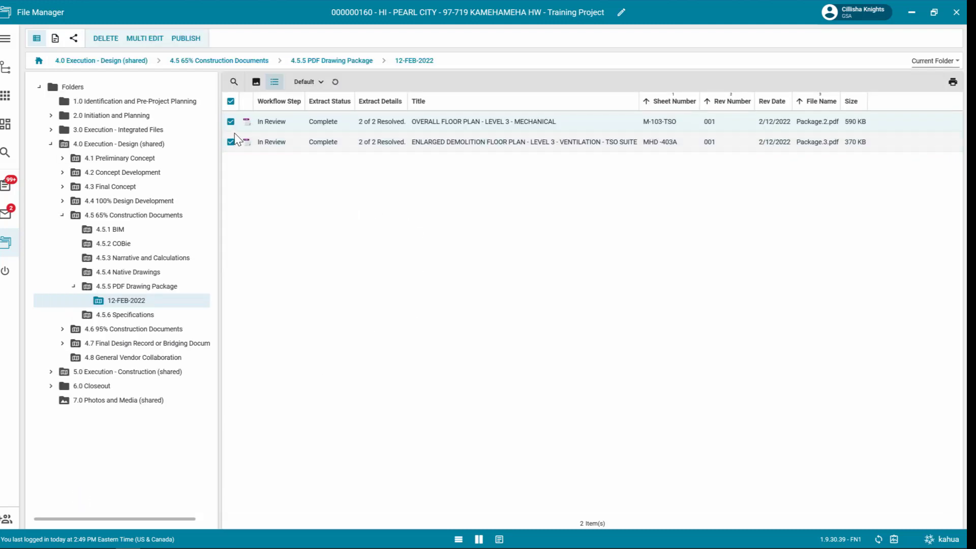
pyautogui.moveTo(244, 121)
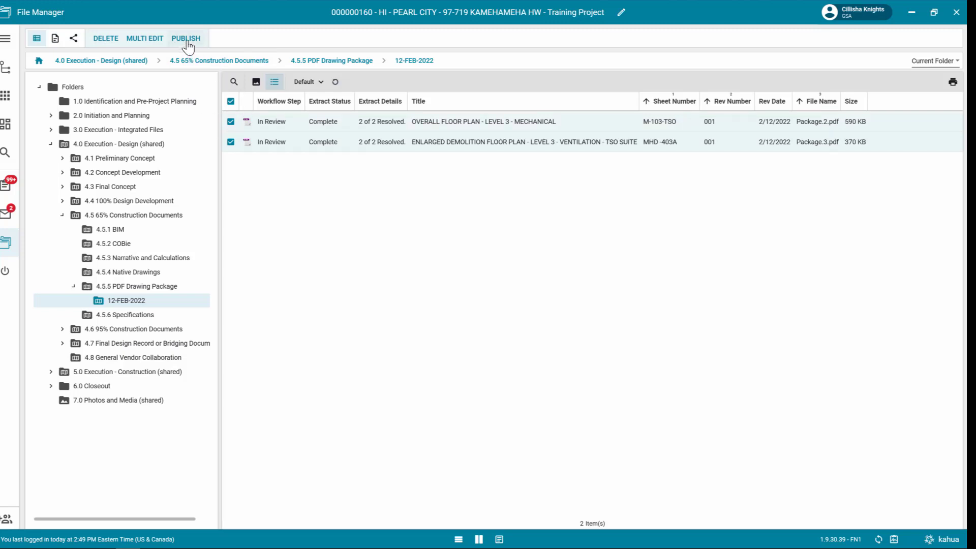
pyautogui.moveTo(186, 38)
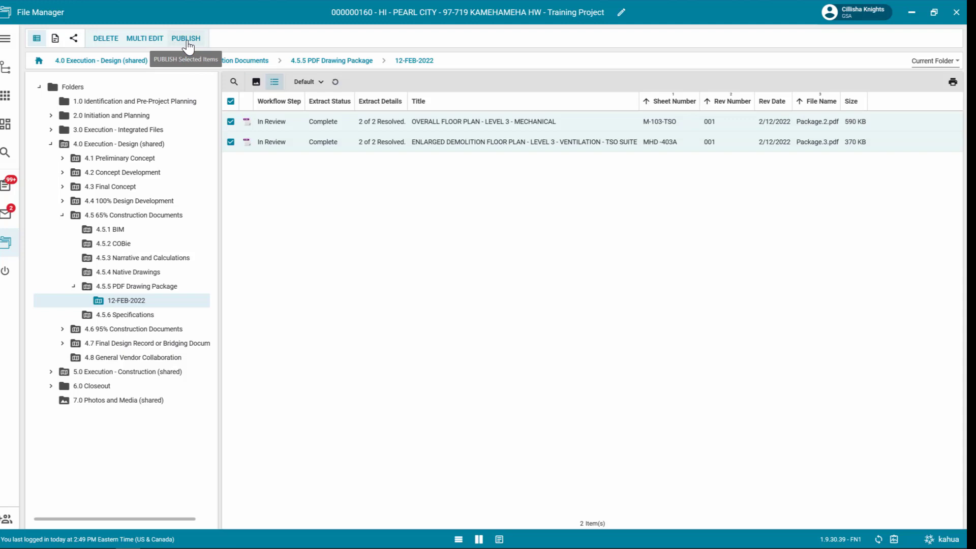
# - Publish both checked drawings as revision 001 dated 2/12/2022
pyautogui.click(185, 38)
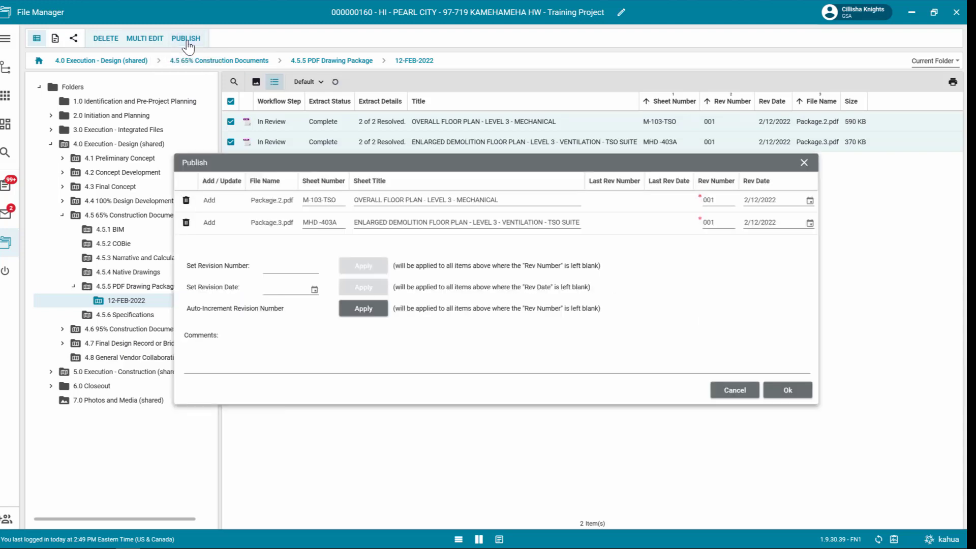
pyautogui.moveTo(308, 305)
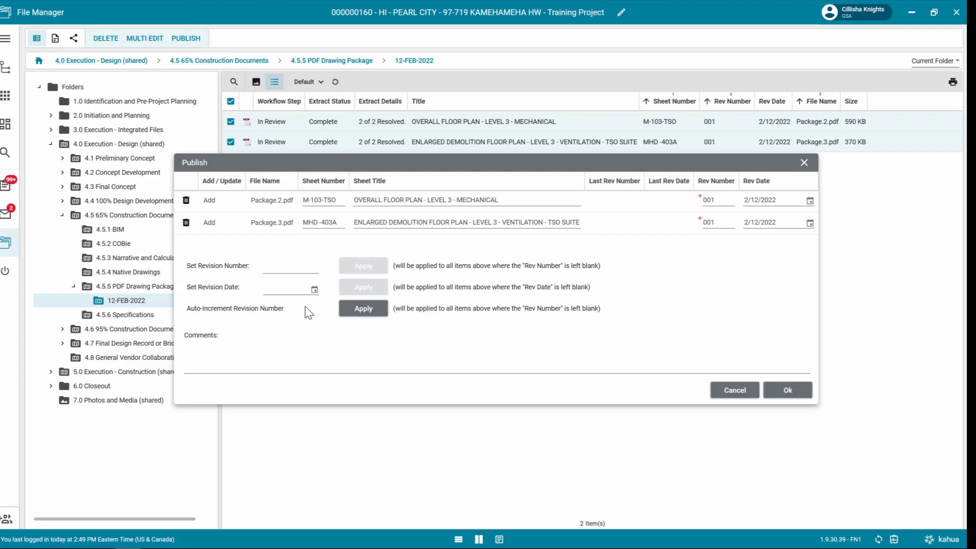
pyautogui.moveTo(646, 249)
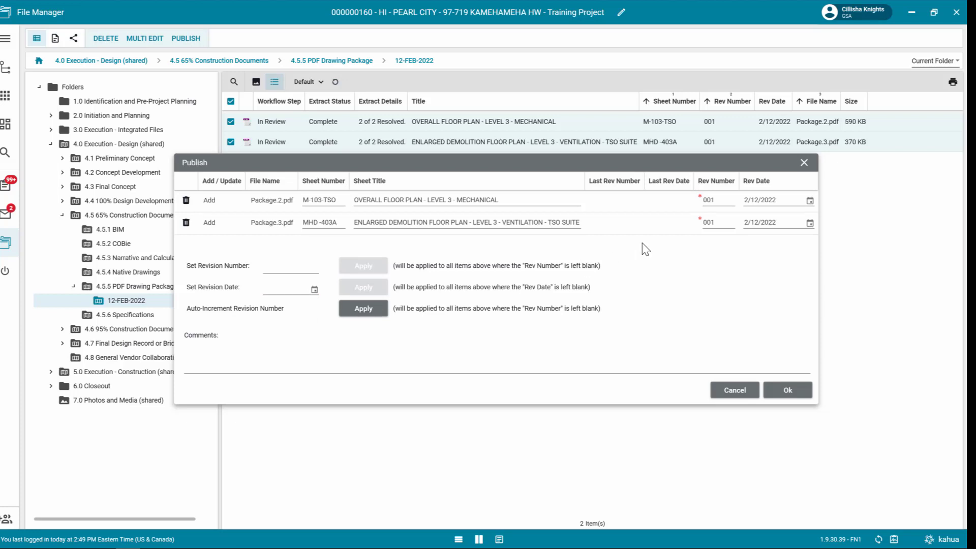
pyautogui.moveTo(747, 268)
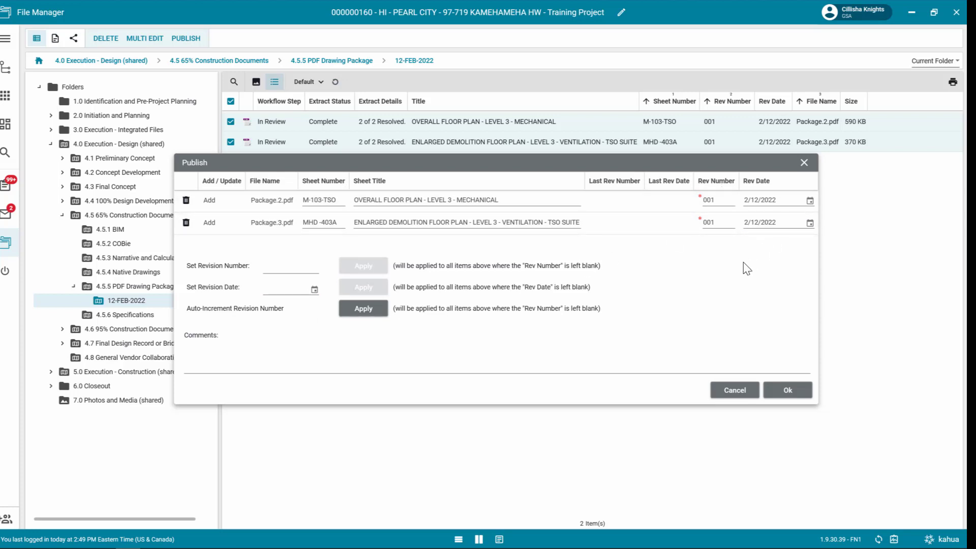
pyautogui.moveTo(735, 390)
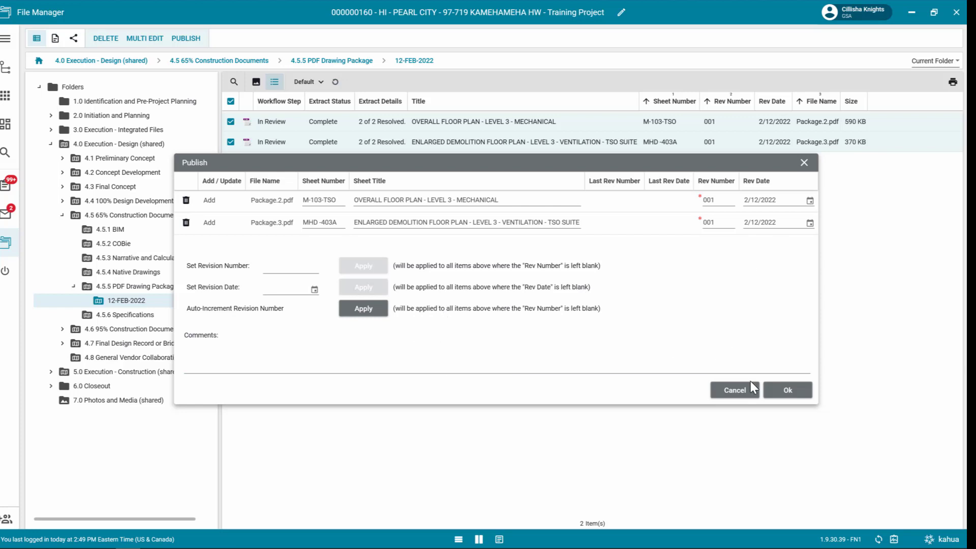
pyautogui.click(787, 390)
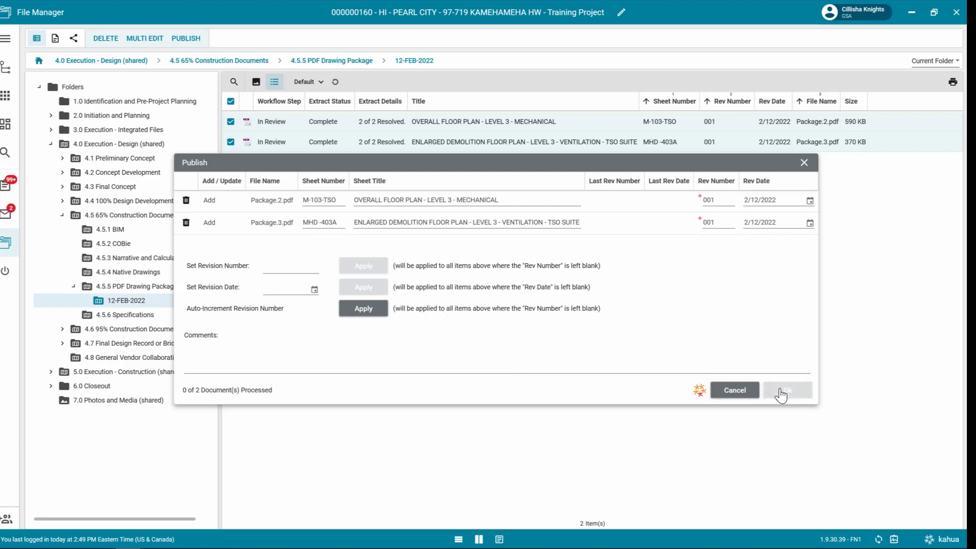
pyautogui.click(787, 390)
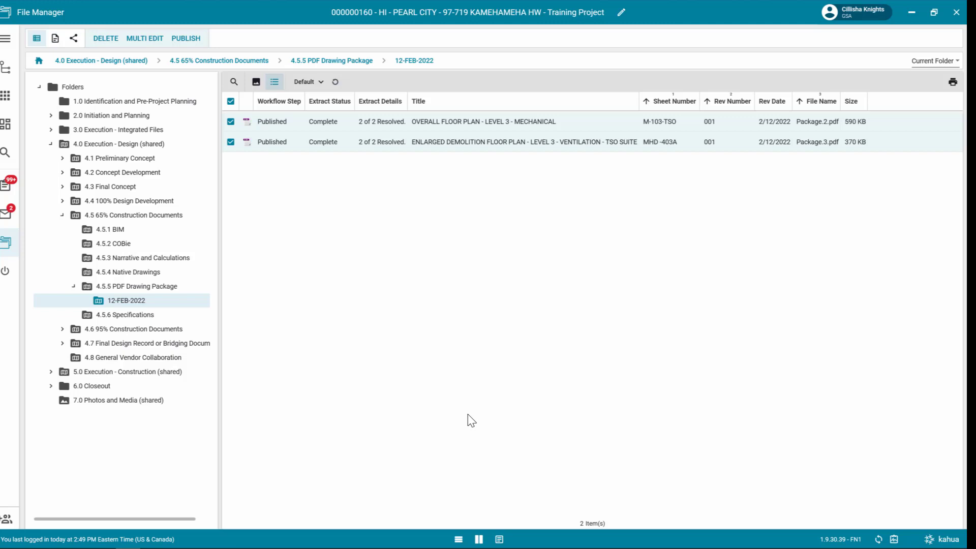
pyautogui.moveTo(492, 417)
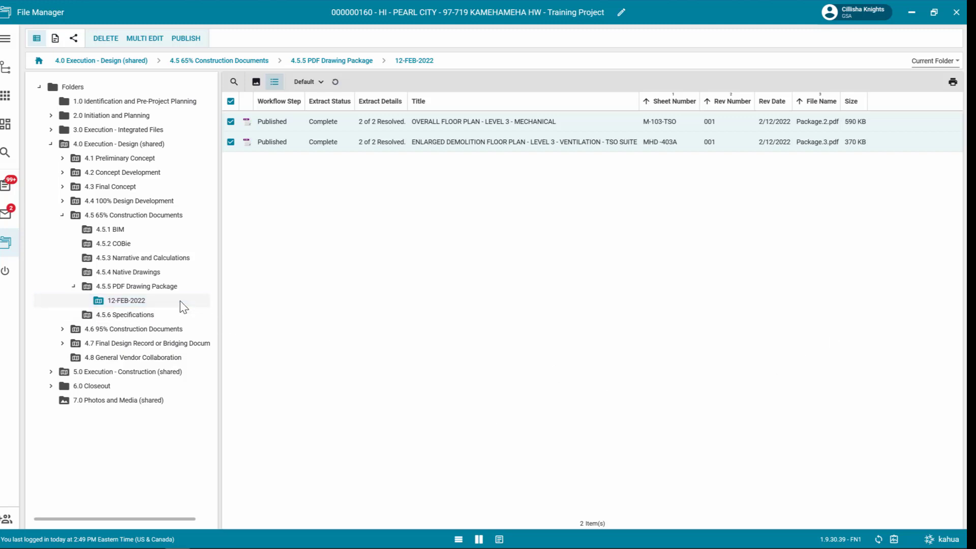
# - Send a link to the 4.5.5 PDF Drawing Package folder, leaving Copy to Communications off
pyautogui.rightClick(135, 286)
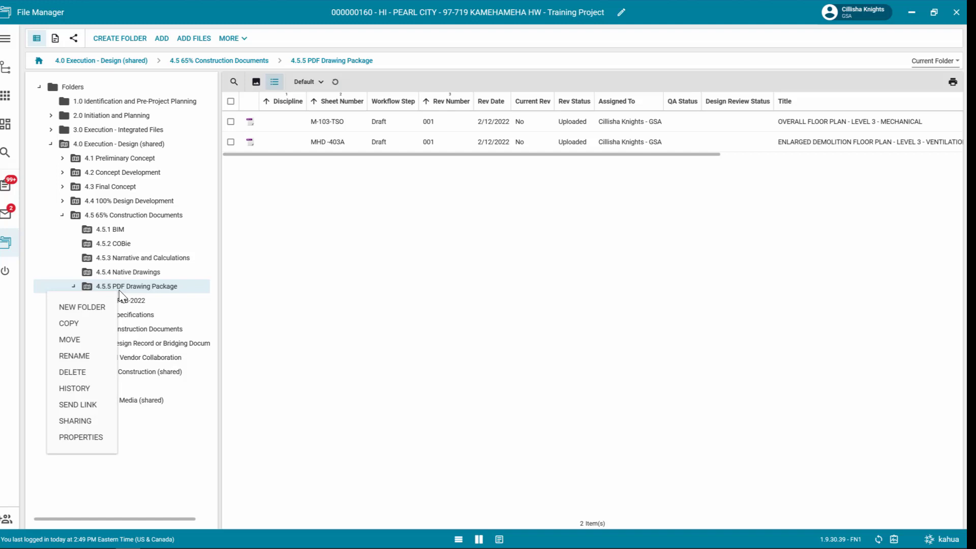
pyautogui.moveTo(69, 339)
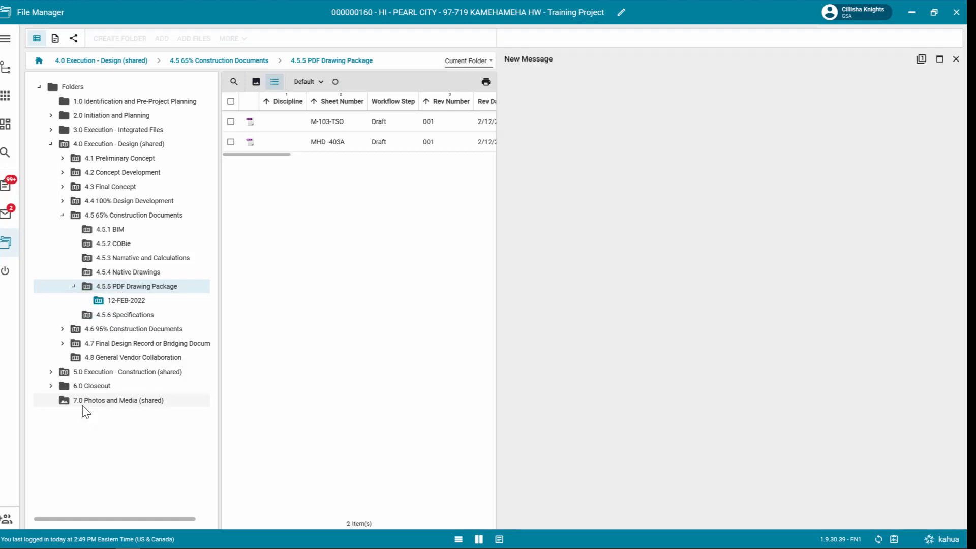
pyautogui.moveTo(538, 250)
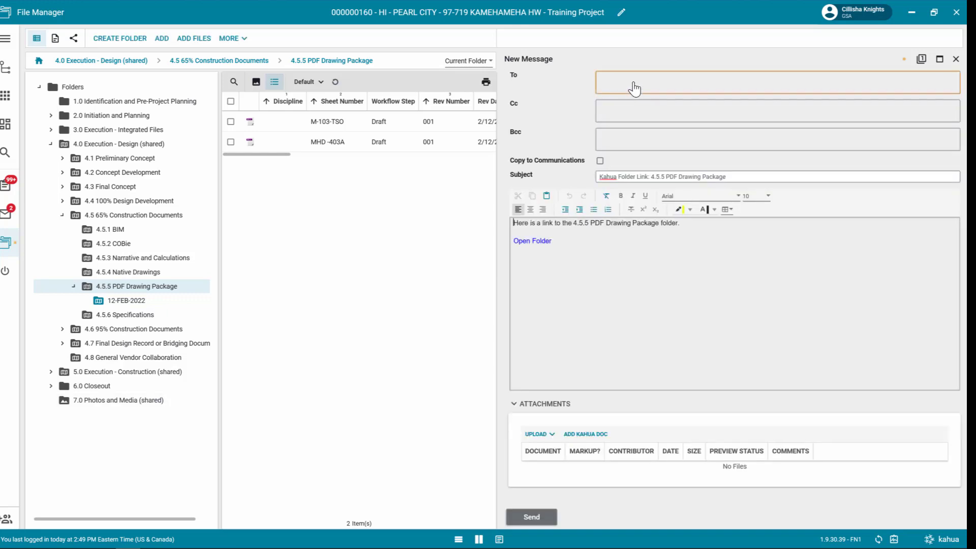
pyautogui.click(672, 81)
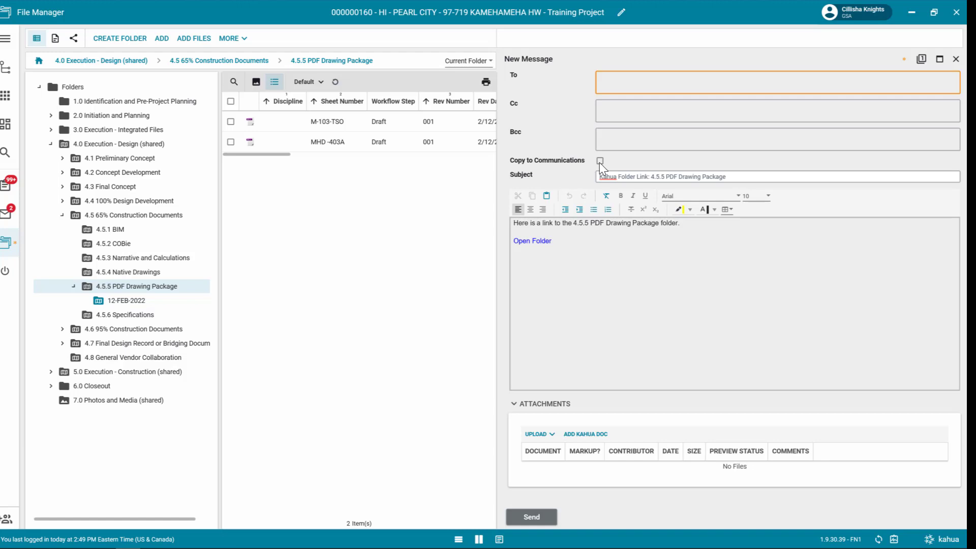
pyautogui.click(600, 161)
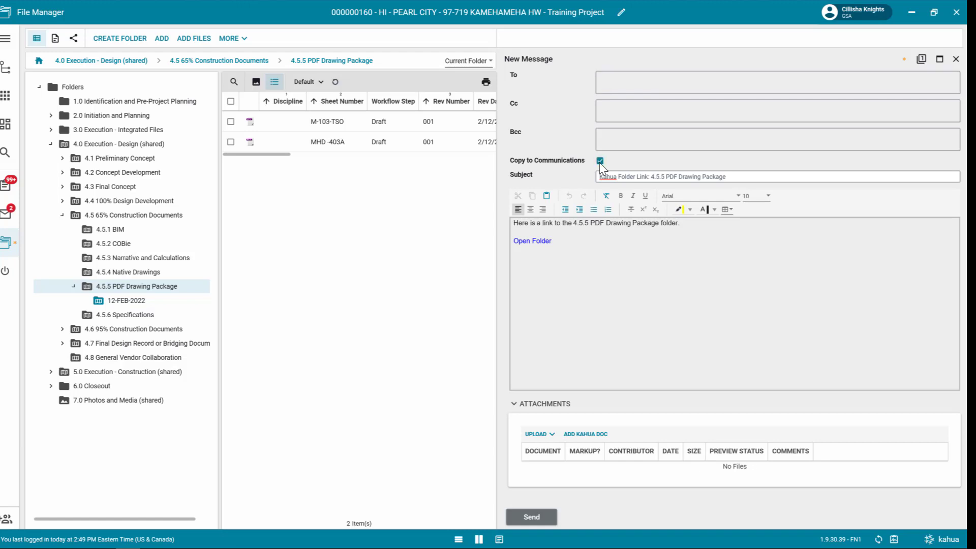
pyautogui.click(599, 161)
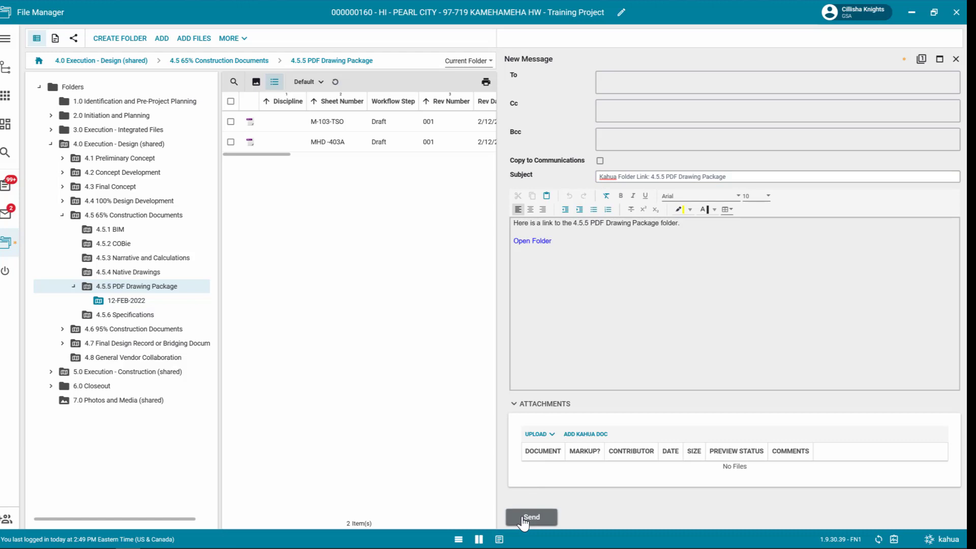
pyautogui.click(531, 517)
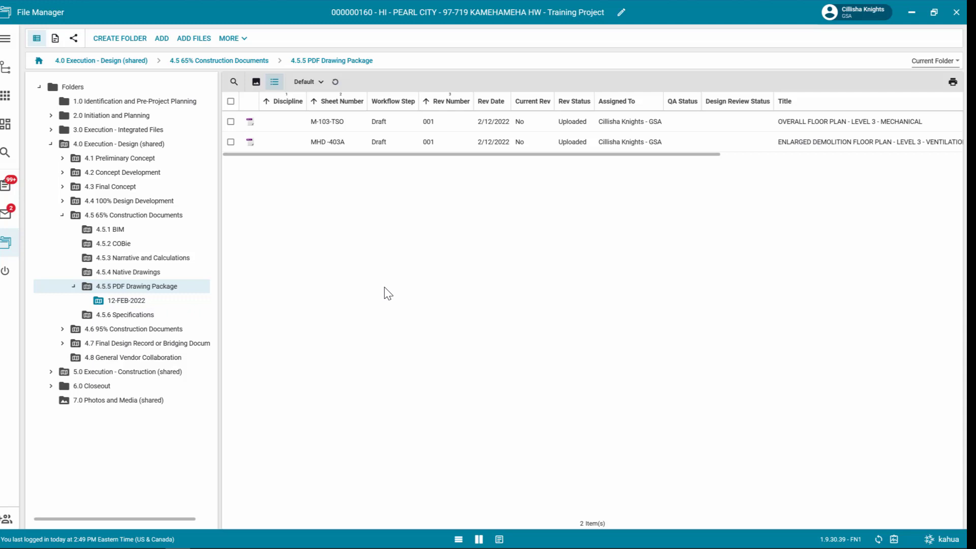
pyautogui.moveTo(369, 227)
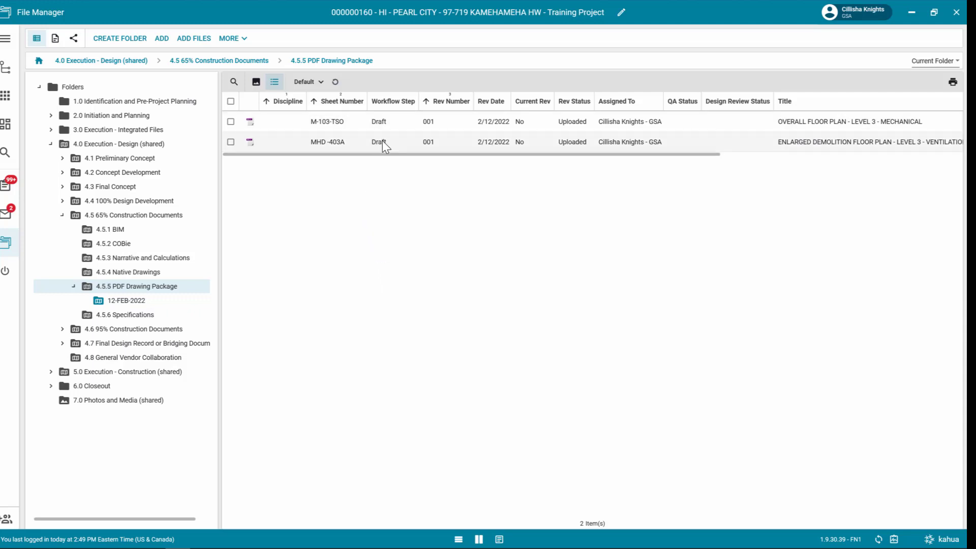
pyautogui.moveTo(601, 205)
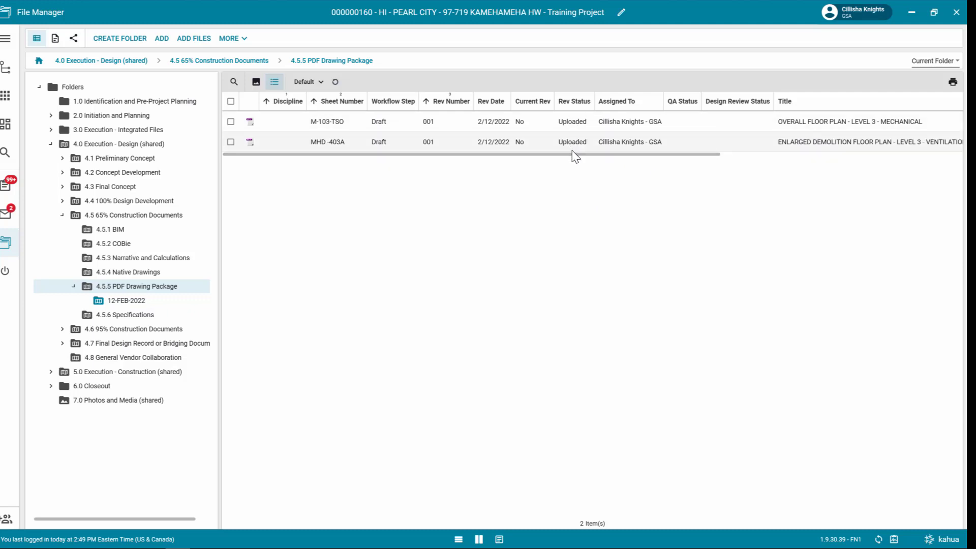
pyautogui.moveTo(689, 232)
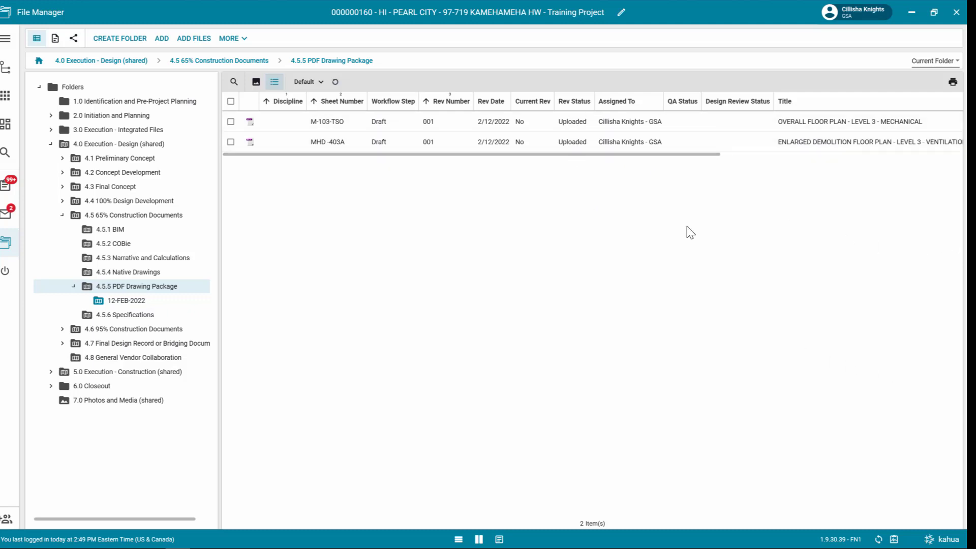